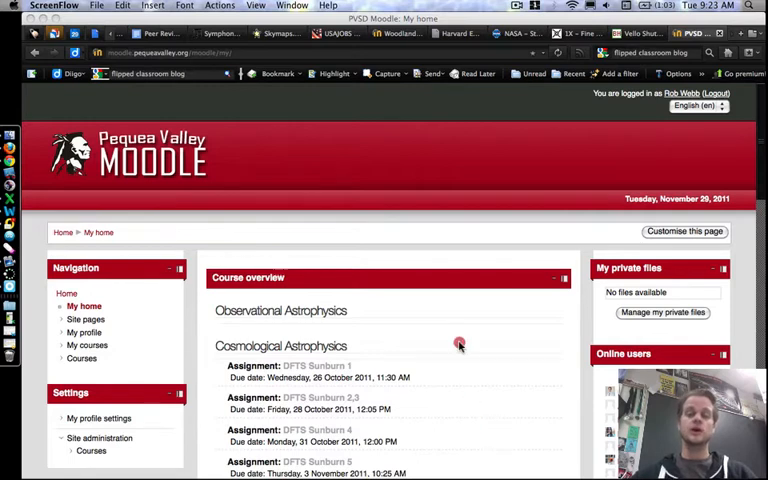
mouse_move(90, 262)
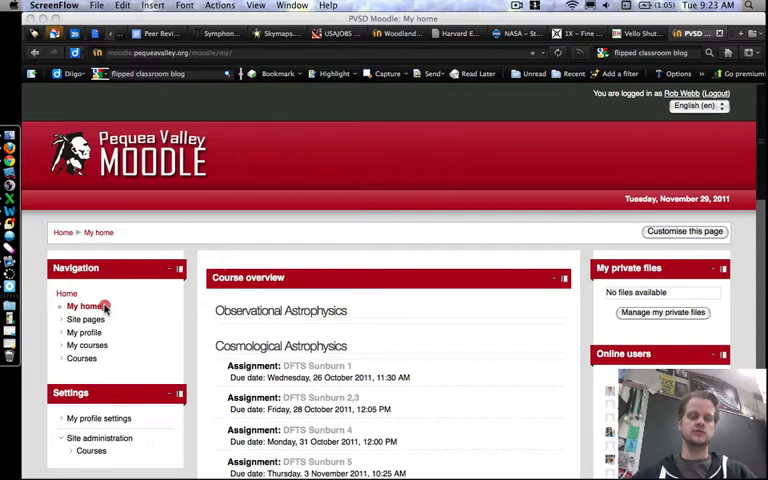
- Go to the Conceptual Physics course page from the Moodle course list
scroll(down, 3)
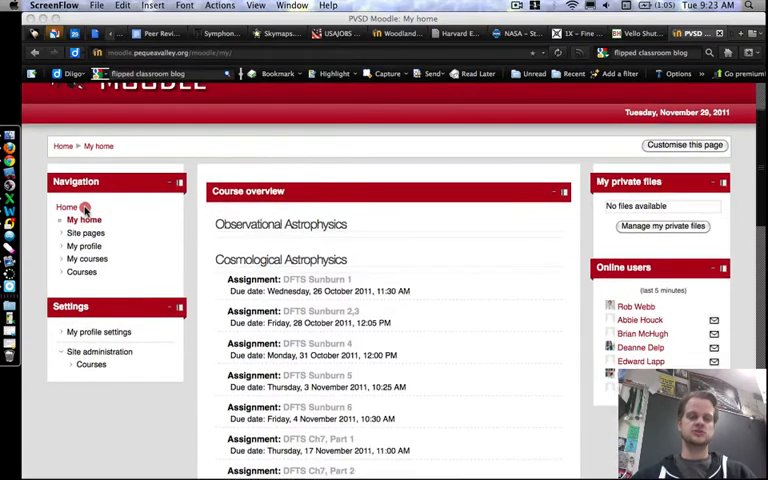
scroll(down, 3)
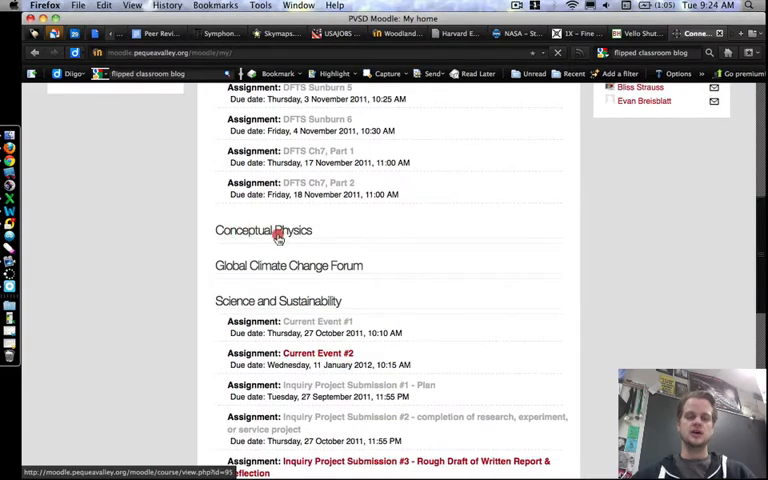
click(264, 230)
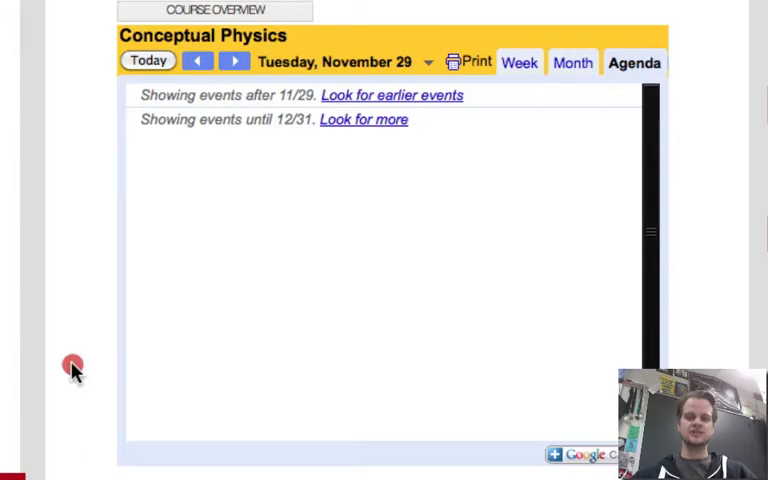
mouse_move(68, 108)
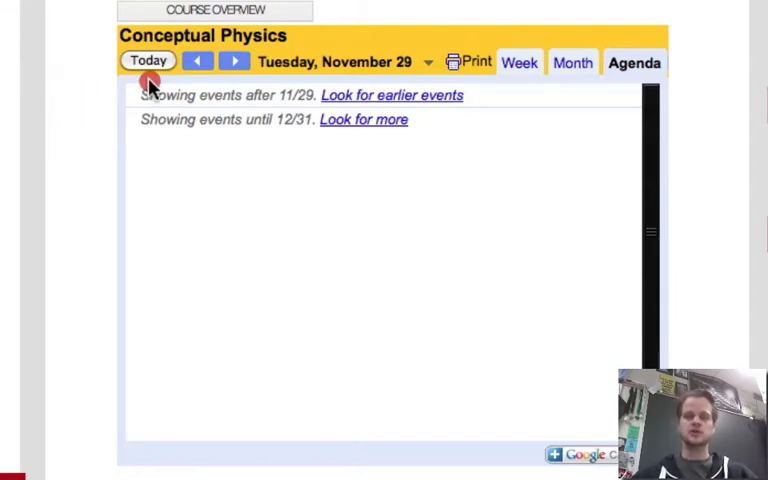
- View the embedded calendar by Week and Month, then leave it on the Agenda list
click(518, 62)
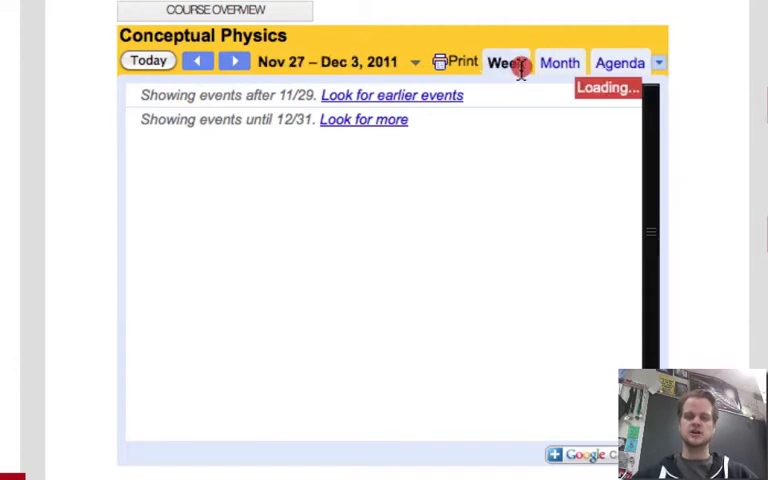
click(506, 62)
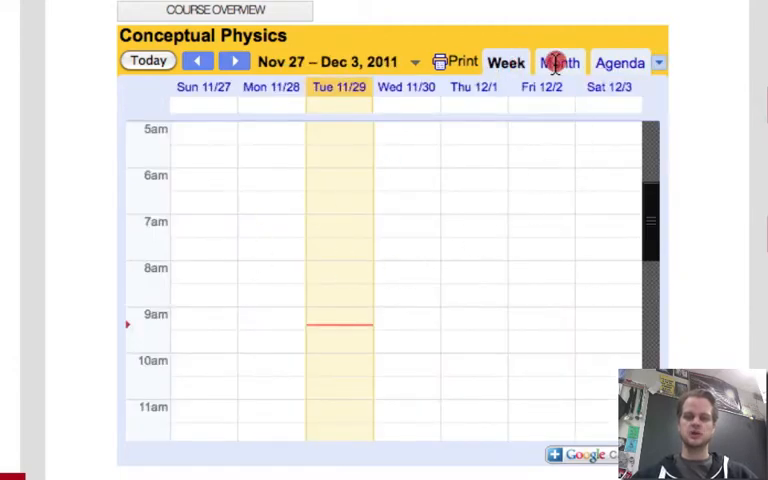
click(620, 62)
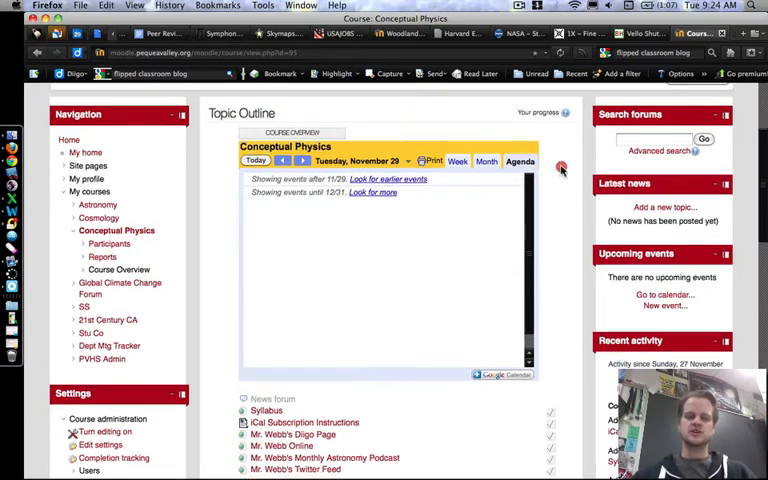
- Scroll to the course resources and open the Syllabus Google document
scroll(down, 3)
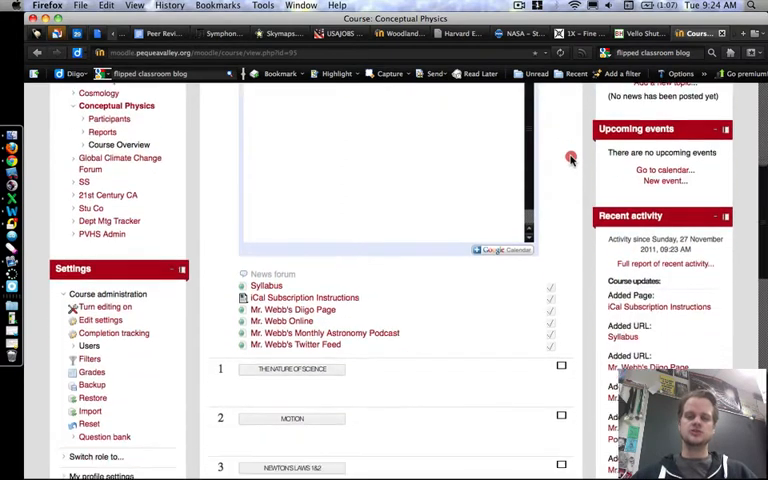
scroll(down, 3)
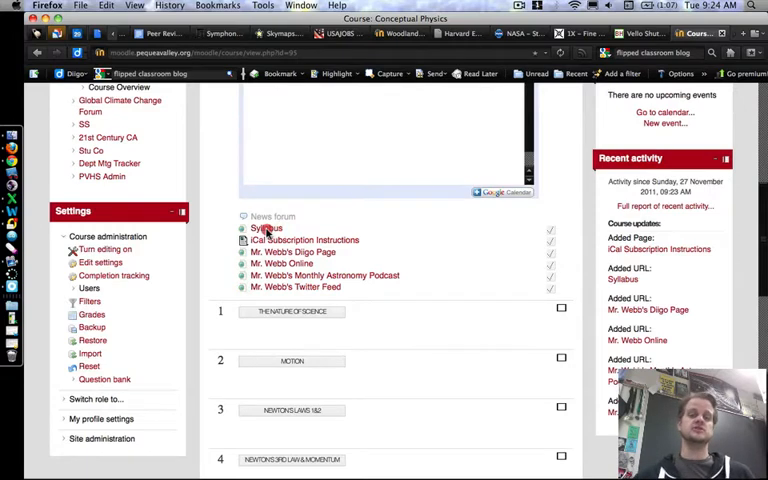
click(264, 228)
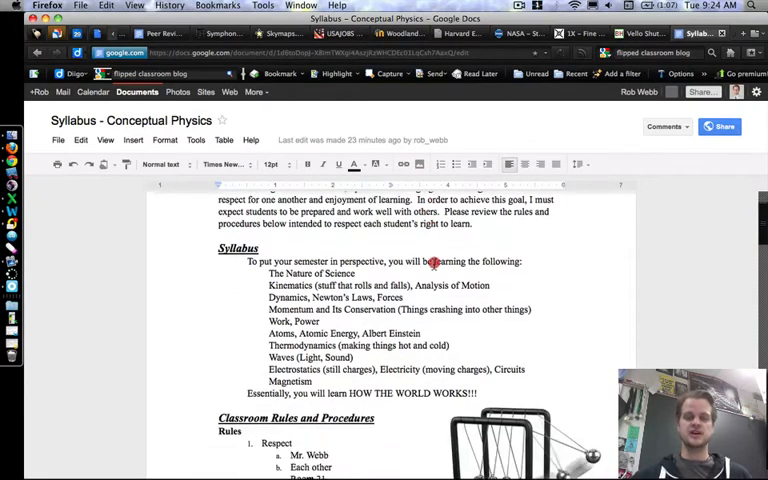
- Read down through the Conceptual Physics syllabus document
scroll(down, 3)
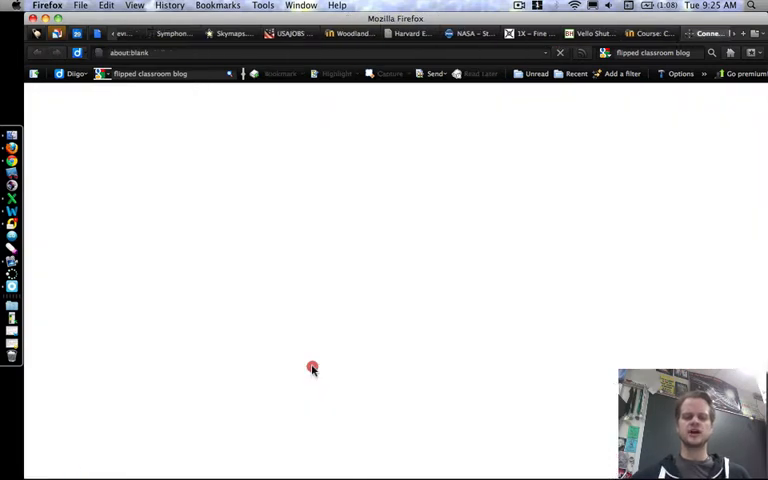
- Show the Diigo My Tags cloud with physics, astronomy and tech tags sorted by own usage
click(152, 72)
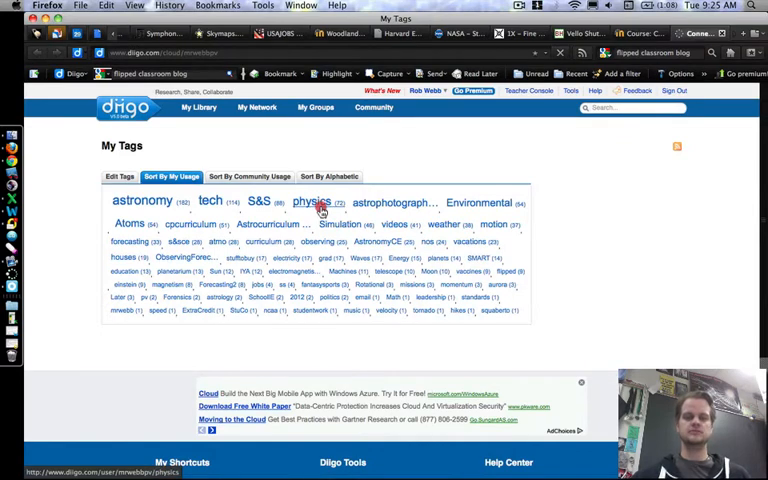
click(312, 200)
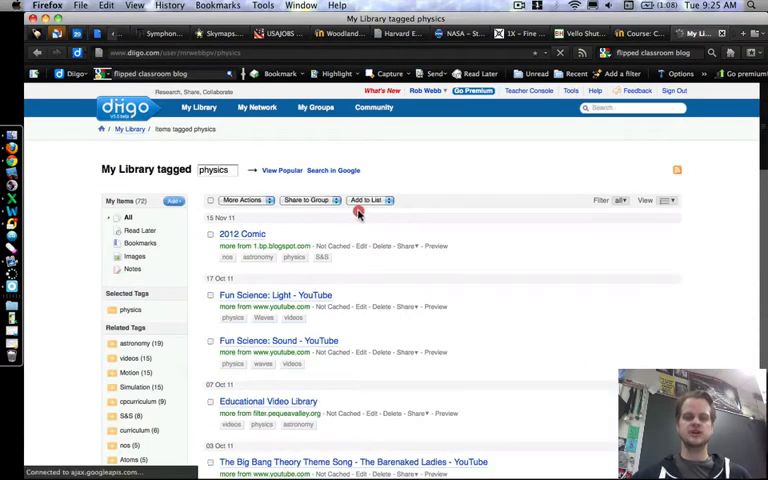
mouse_move(424, 228)
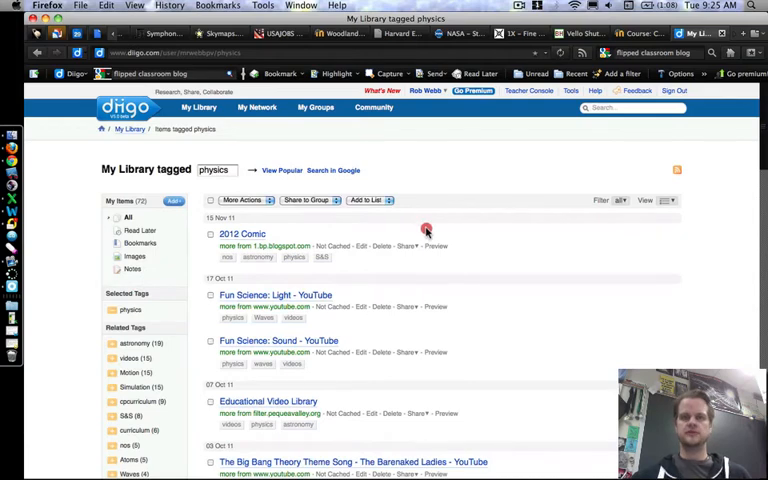
scroll(down, 3)
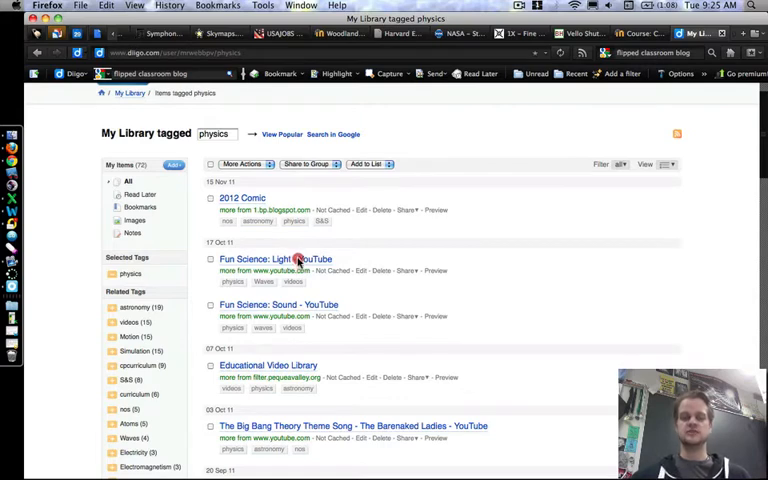
scroll(down, 3)
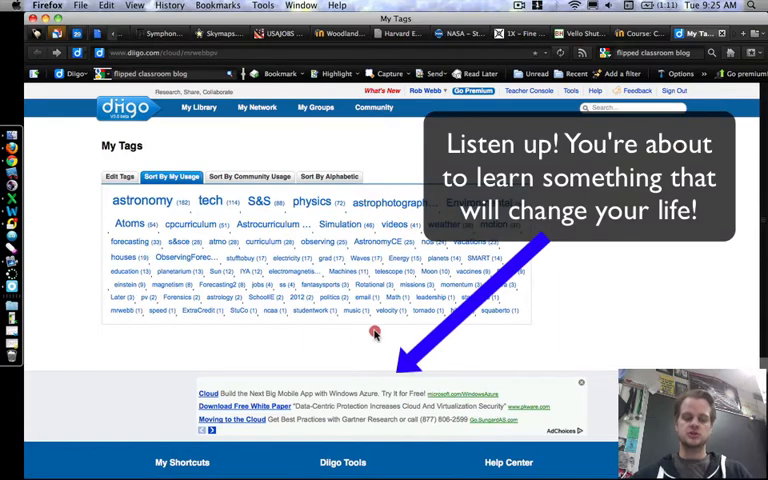
- Find the motion tag and open its APOD Hammer Versus Feather on the Moon bookmark
key(cmd+f)
text(motion)
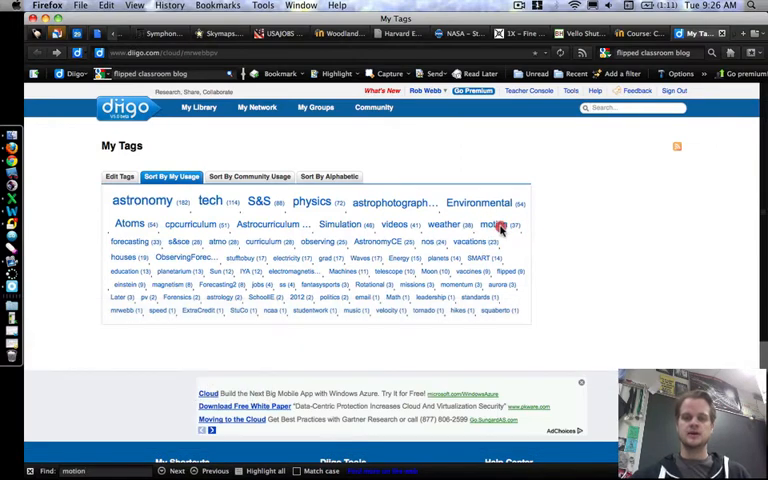
click(496, 224)
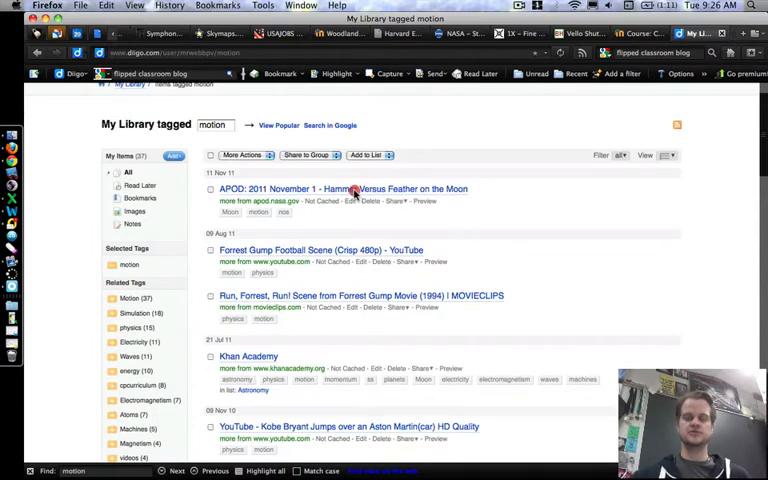
click(342, 188)
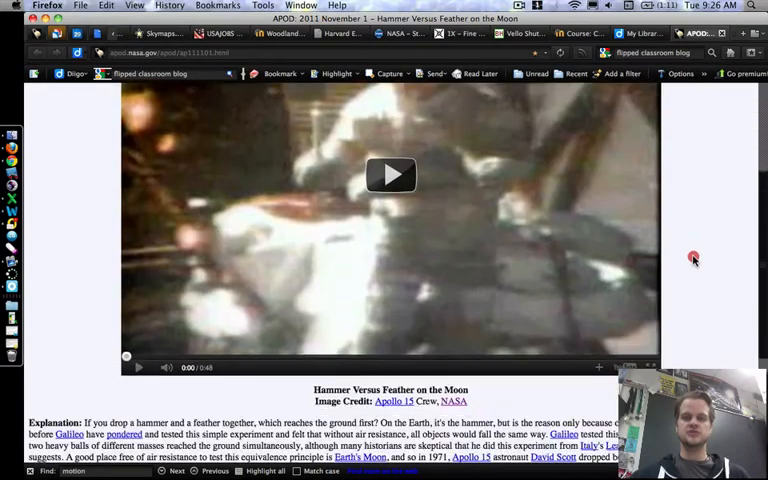
scroll(down, 3)
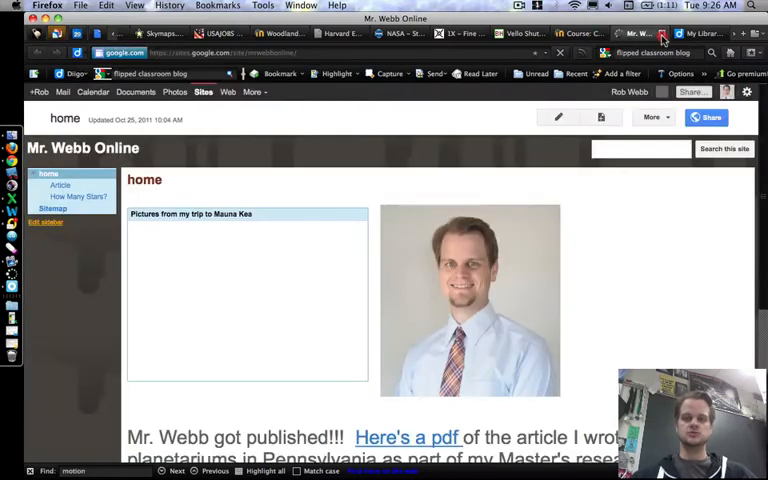
- Scroll the Google Sites home page and open the astronomy podcast link in a new tab
scroll(down, 3)
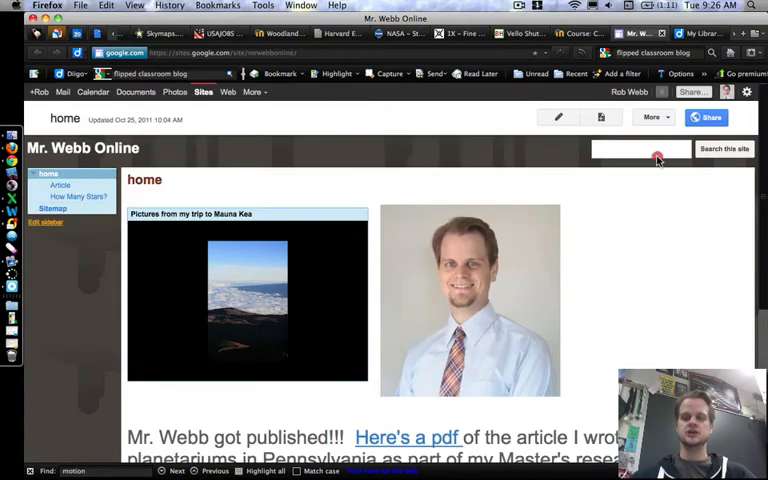
click(640, 32)
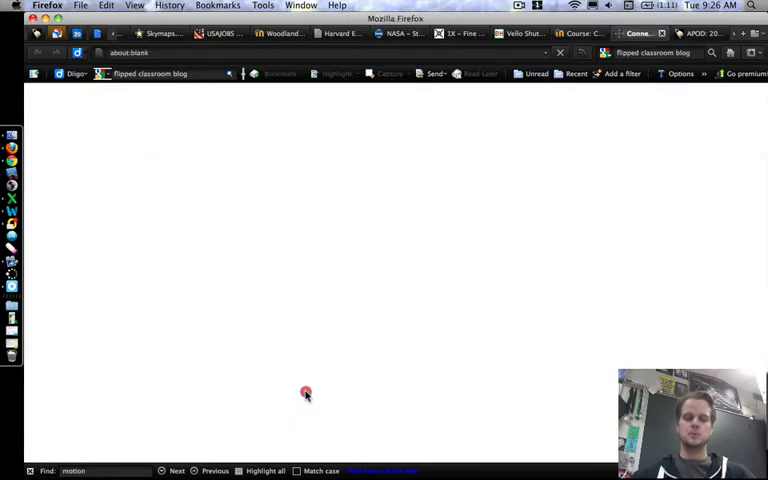
mouse_move(480, 196)
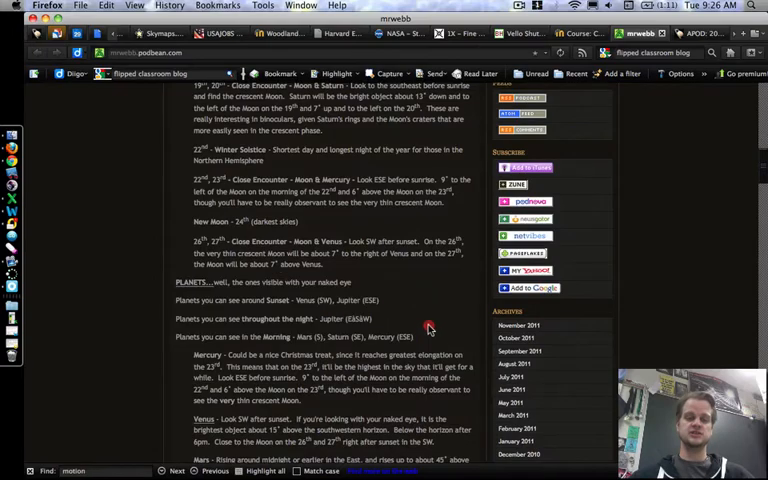
- Read through the December 2011 sky events post on the Podbean podcast page
scroll(down, 3)
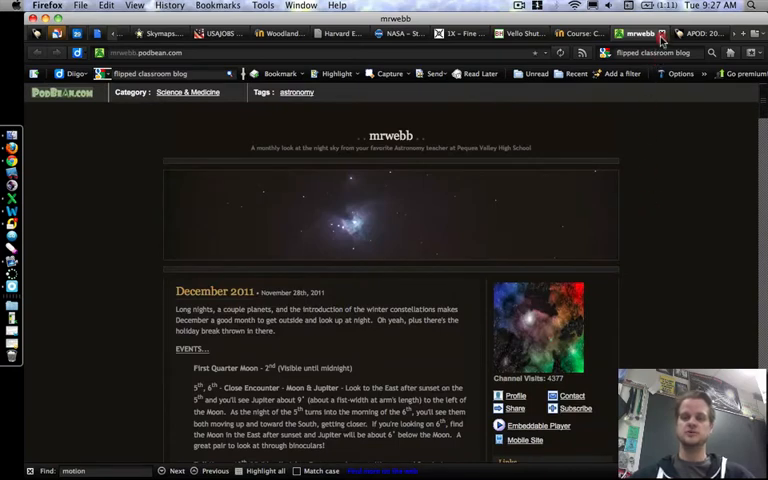
- From the Moodle course page, open the Twitter Feed link and scroll Mr. Webb's astronomy tweets
click(636, 32)
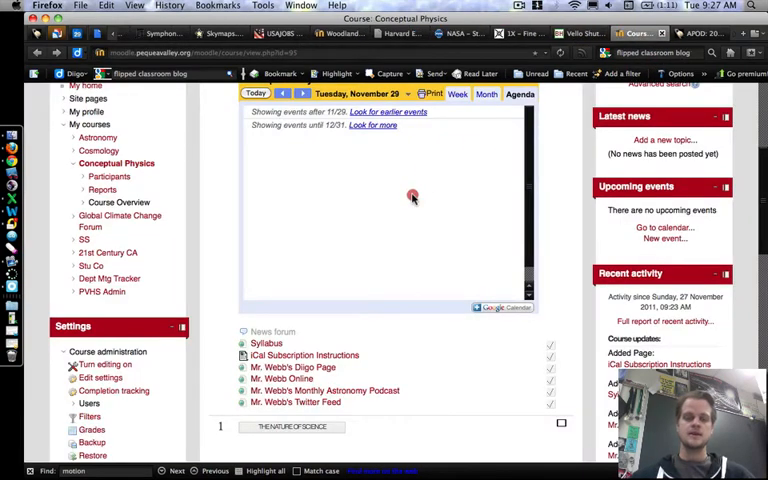
mouse_move(304, 404)
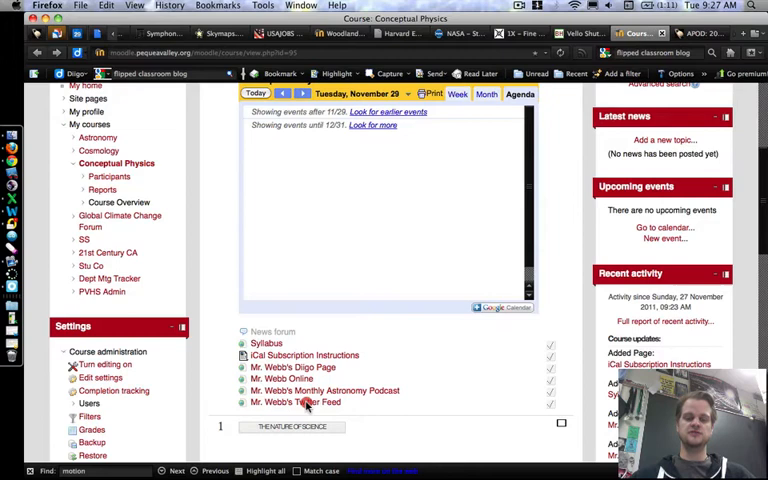
click(296, 402)
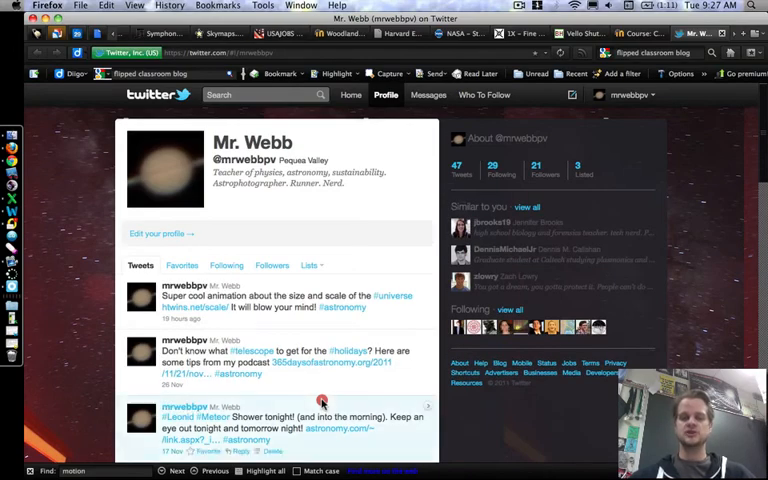
scroll(down, 3)
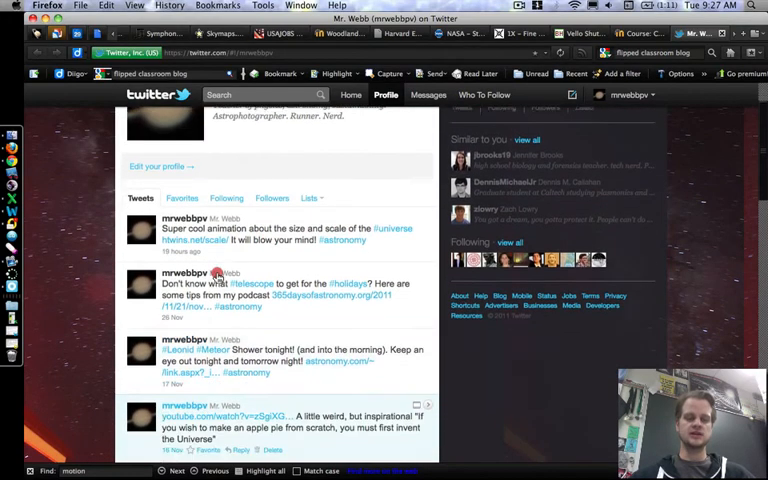
scroll(down, 3)
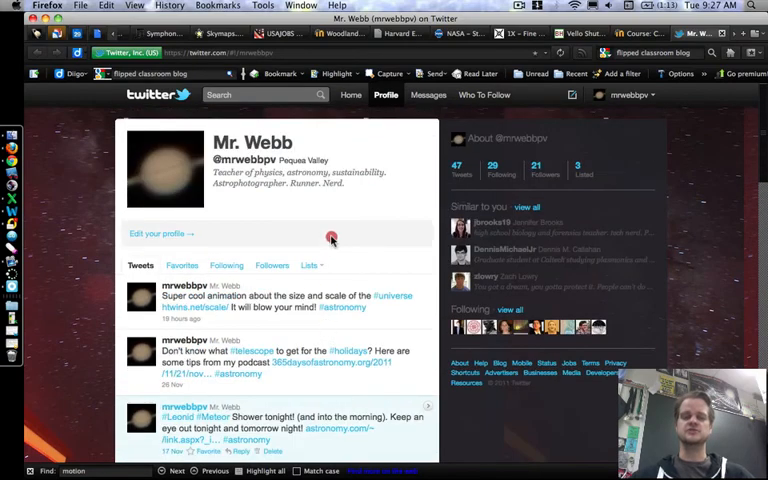
mouse_move(732, 56)
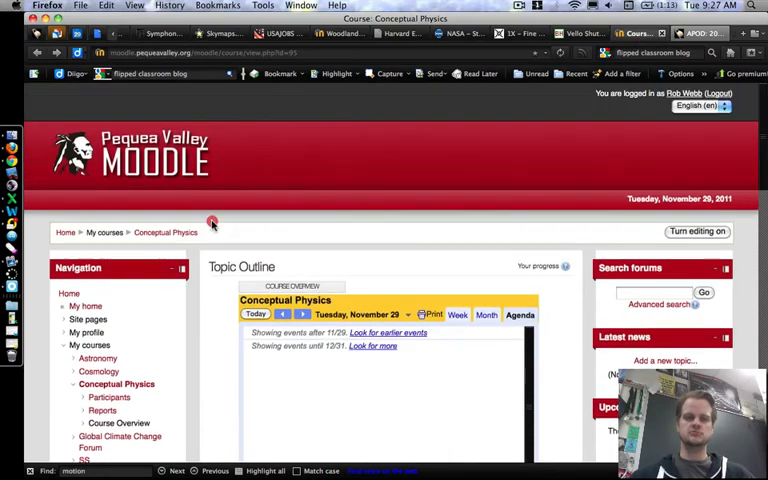
scroll(down, 3)
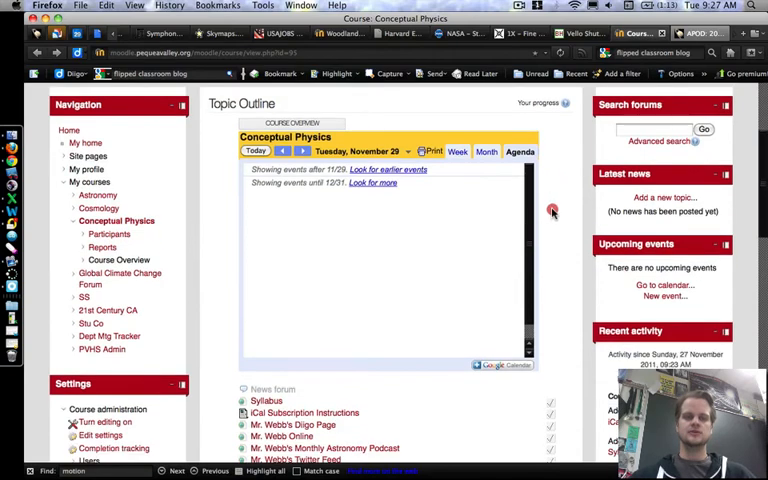
scroll(down, 3)
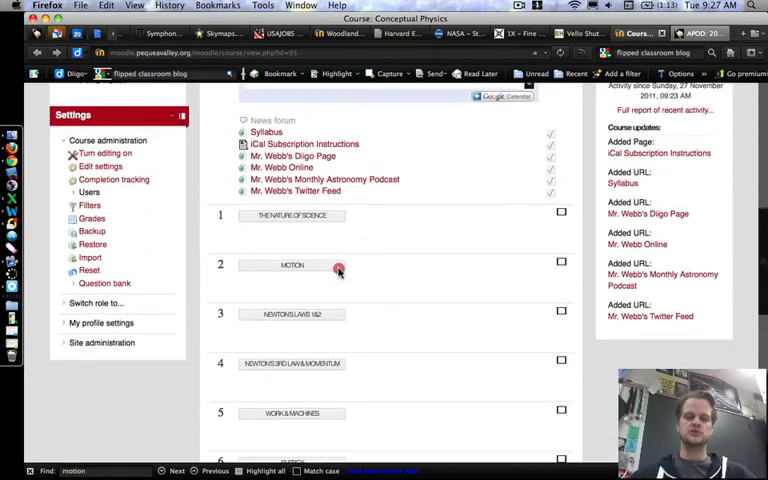